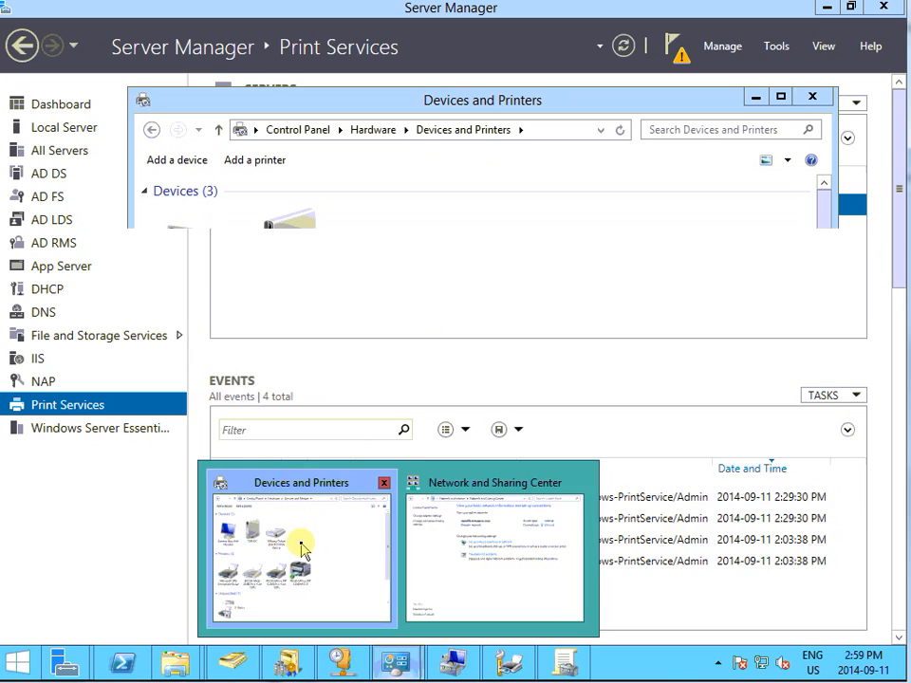
# - Open the RICOH Aficio MP C2500 PCL 6 printer properties, confirm it's shared, and close them
pyautogui.click(302, 548)
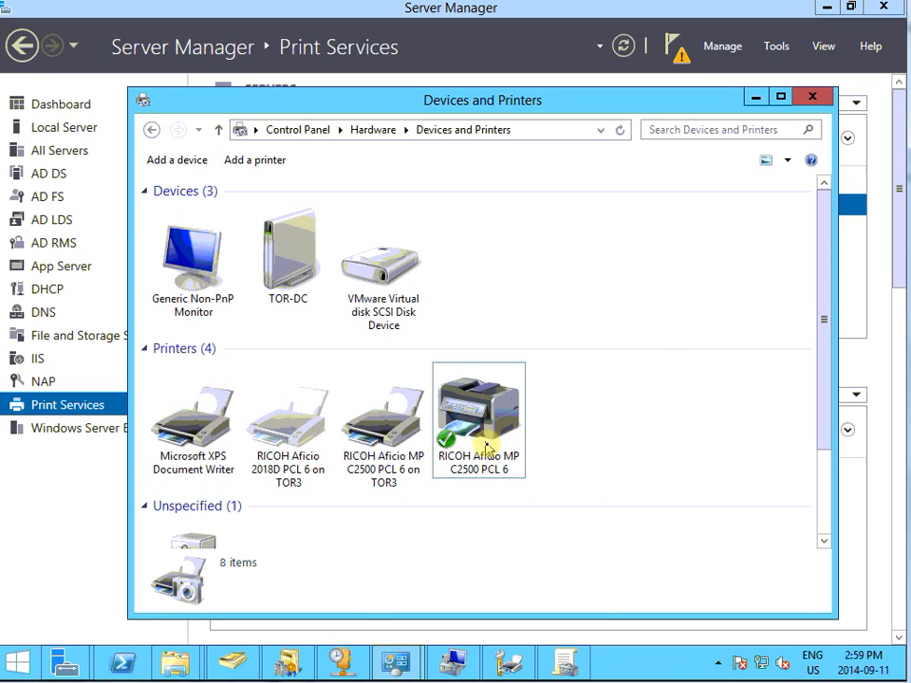
pyautogui.click(481, 417)
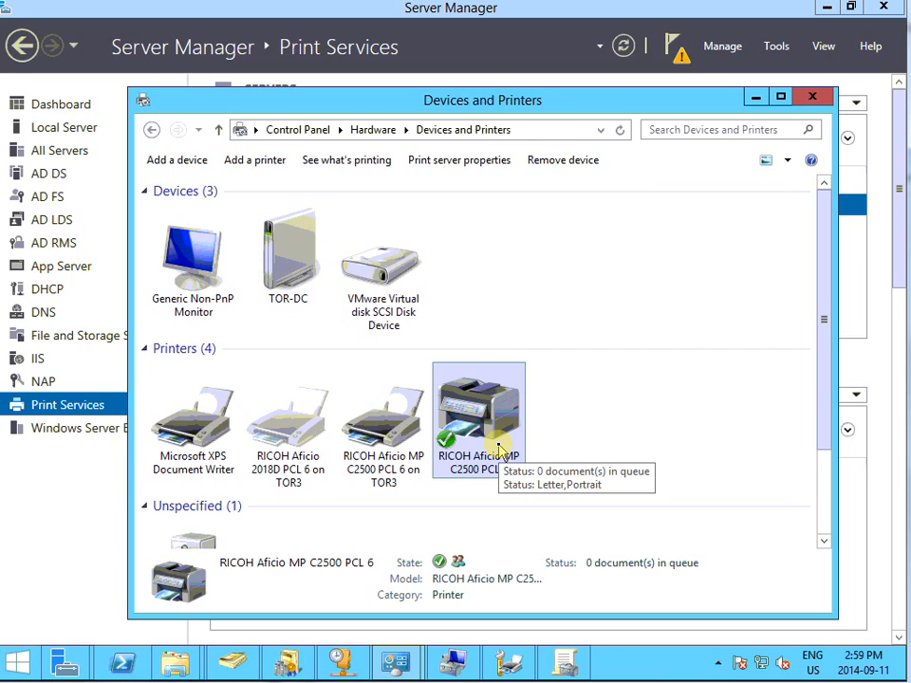
pyautogui.moveTo(477, 435)
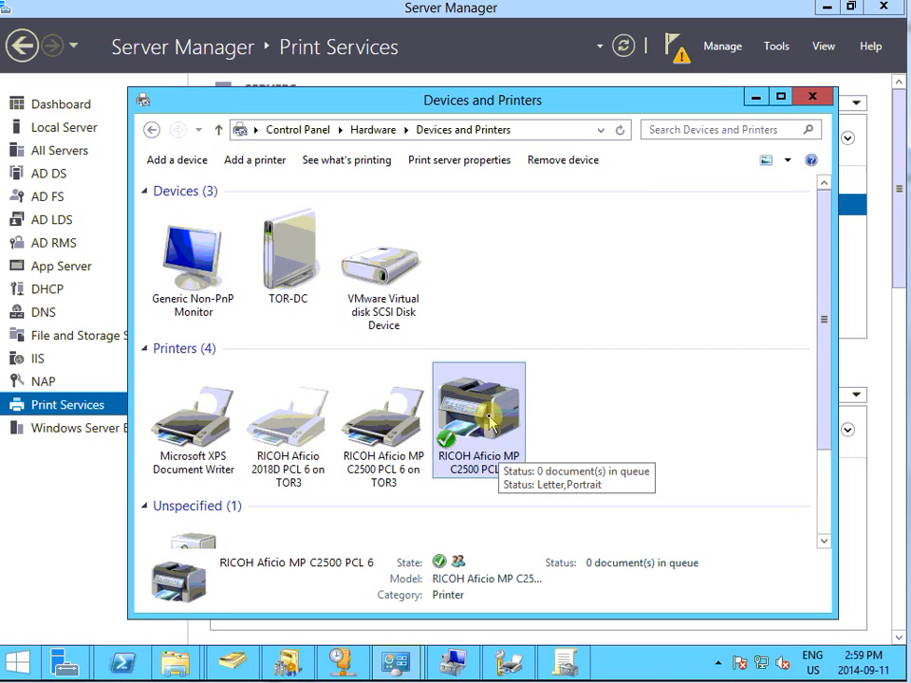
pyautogui.rightClick(490, 417)
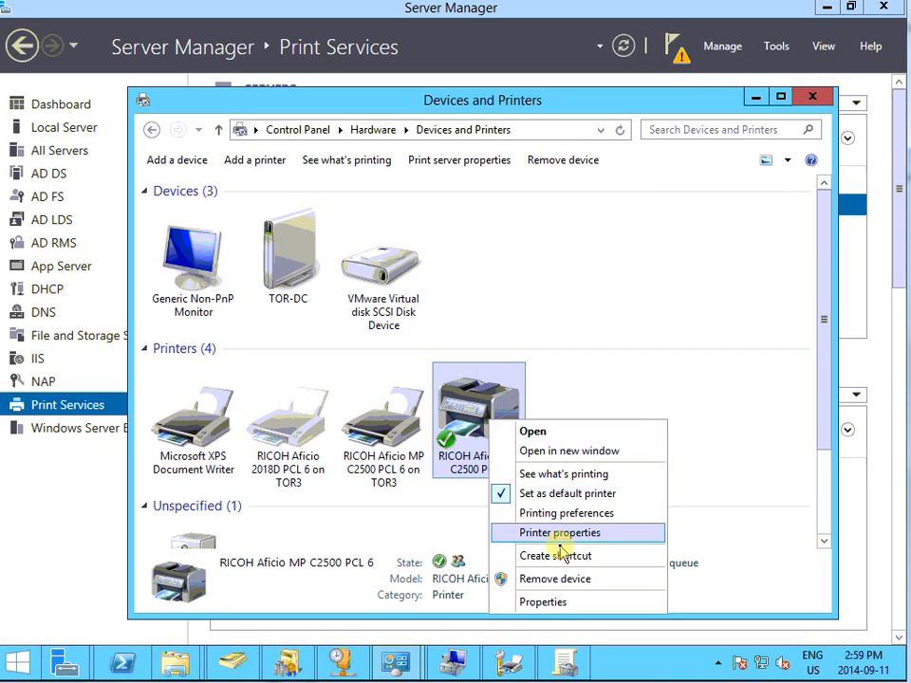
pyautogui.click(560, 532)
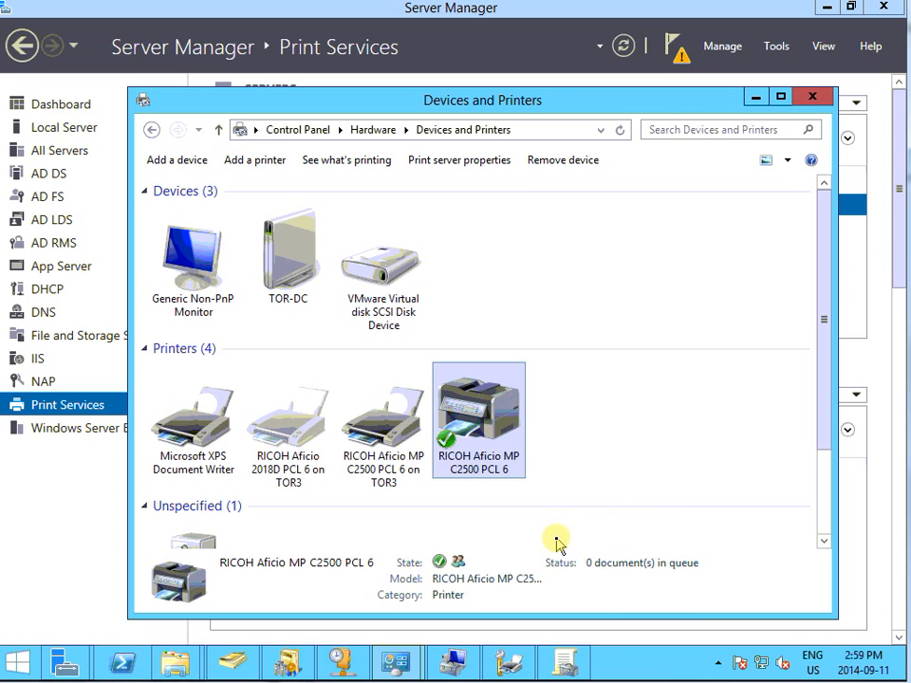
pyautogui.doubleClick(479, 418)
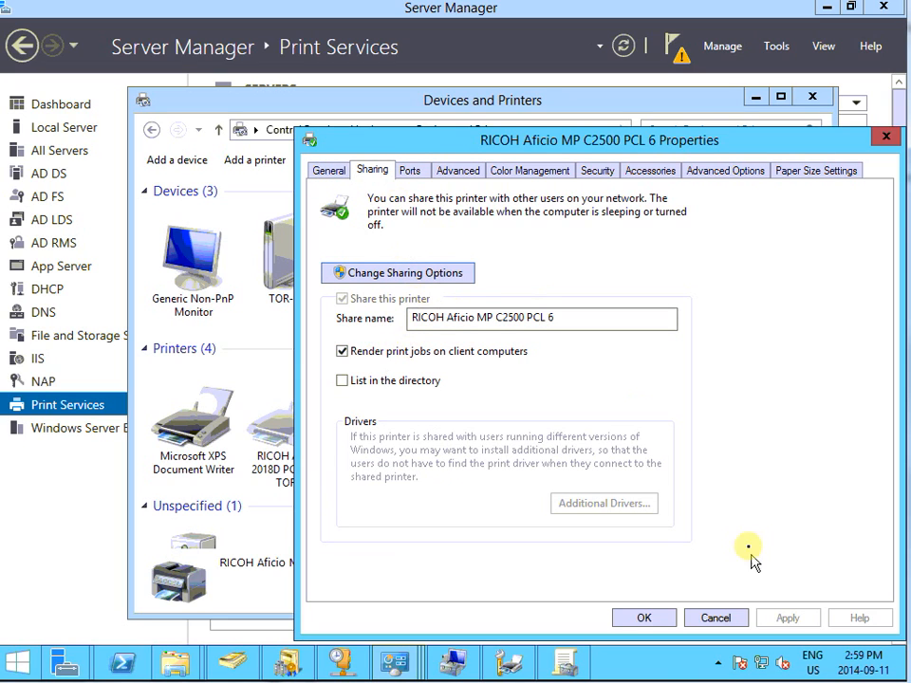
pyautogui.click(646, 617)
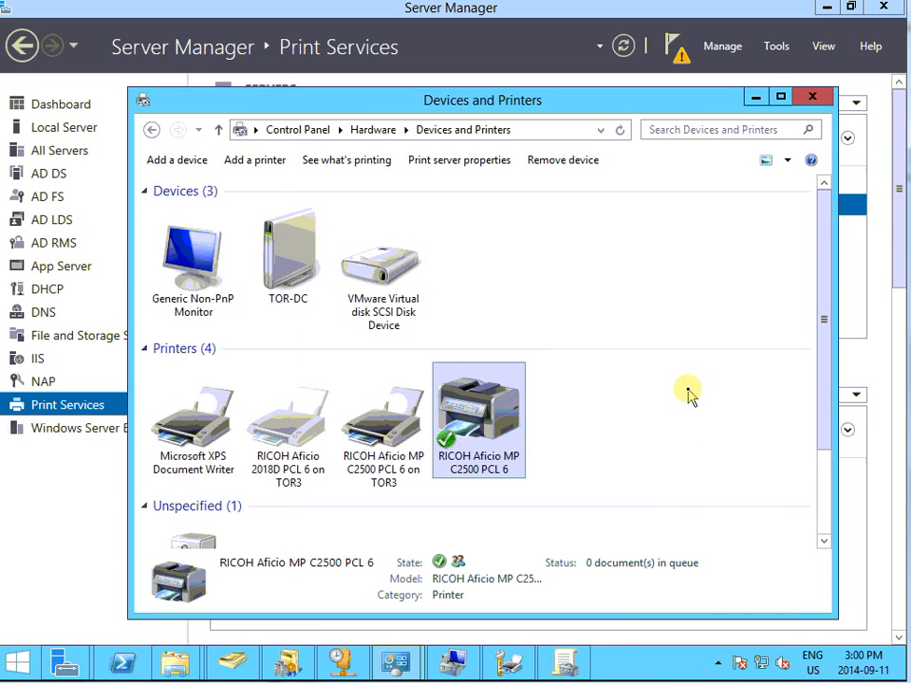
pyautogui.moveTo(683, 427)
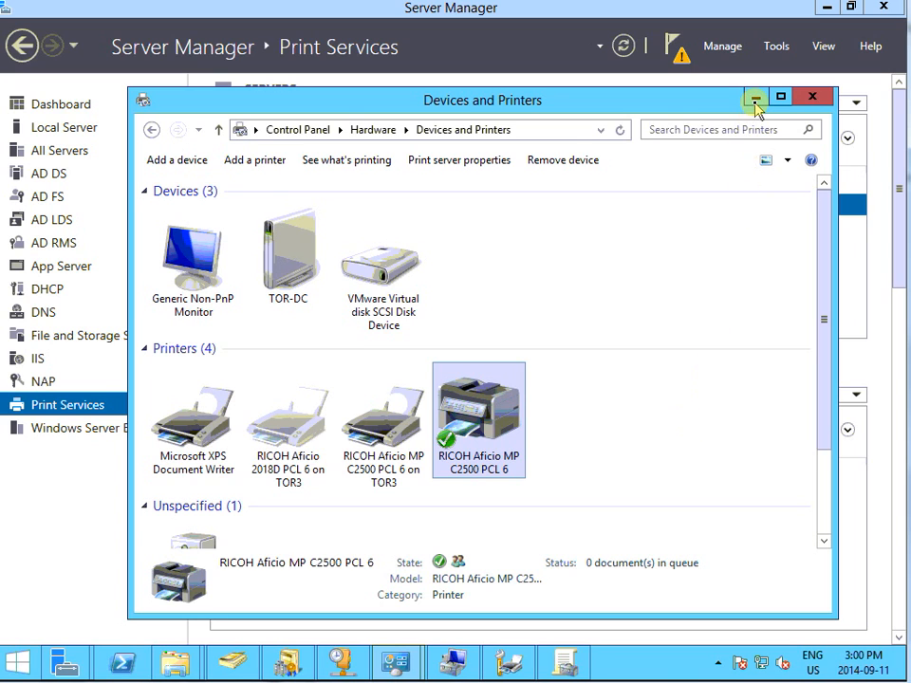
# - Minimize Devices and Printers to reveal Server Manager's Print Services page
pyautogui.click(754, 96)
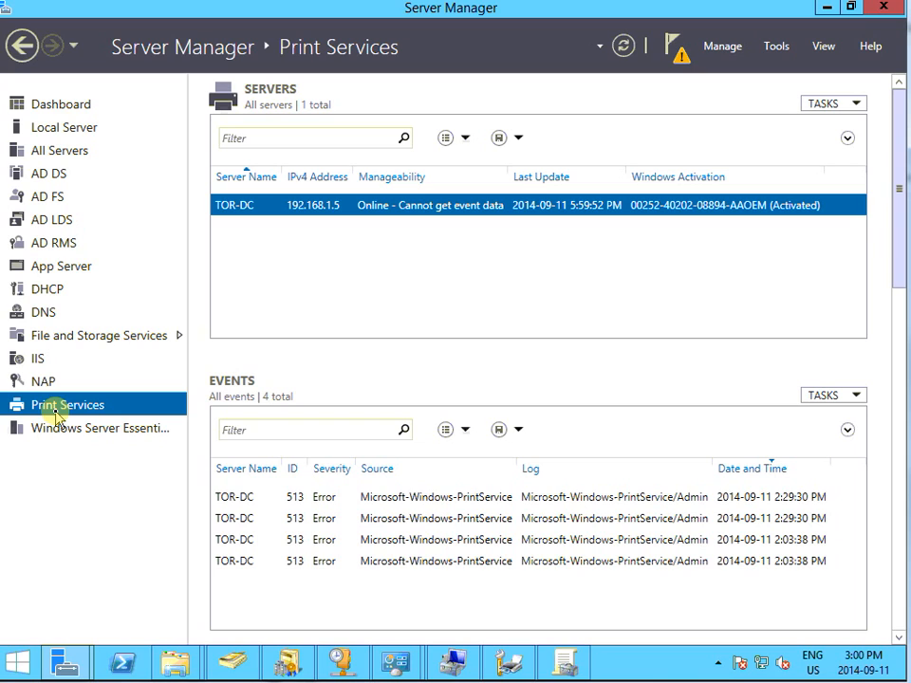
pyautogui.moveTo(72, 410)
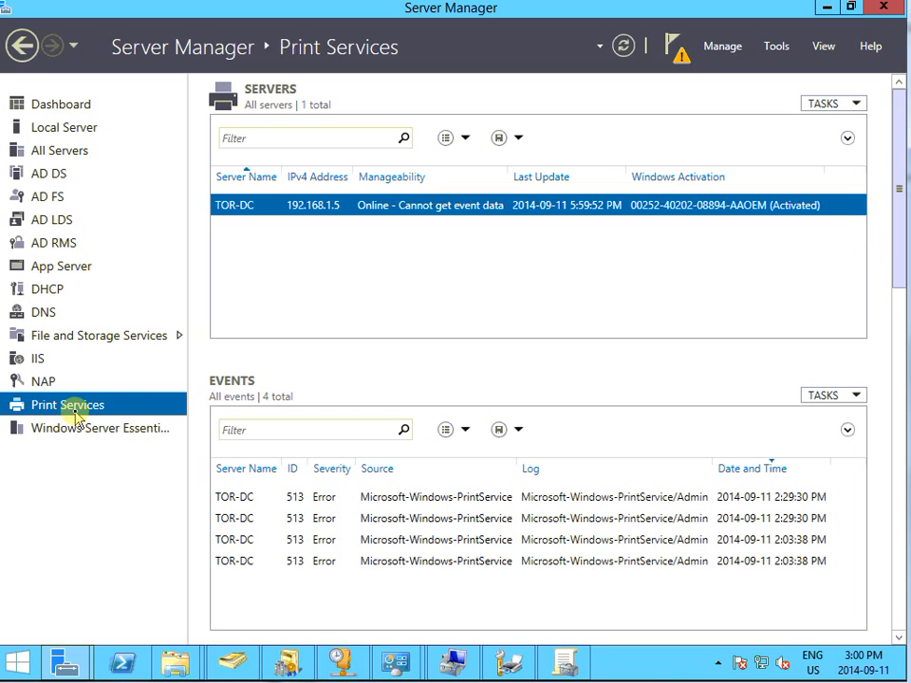
pyautogui.moveTo(641, 344)
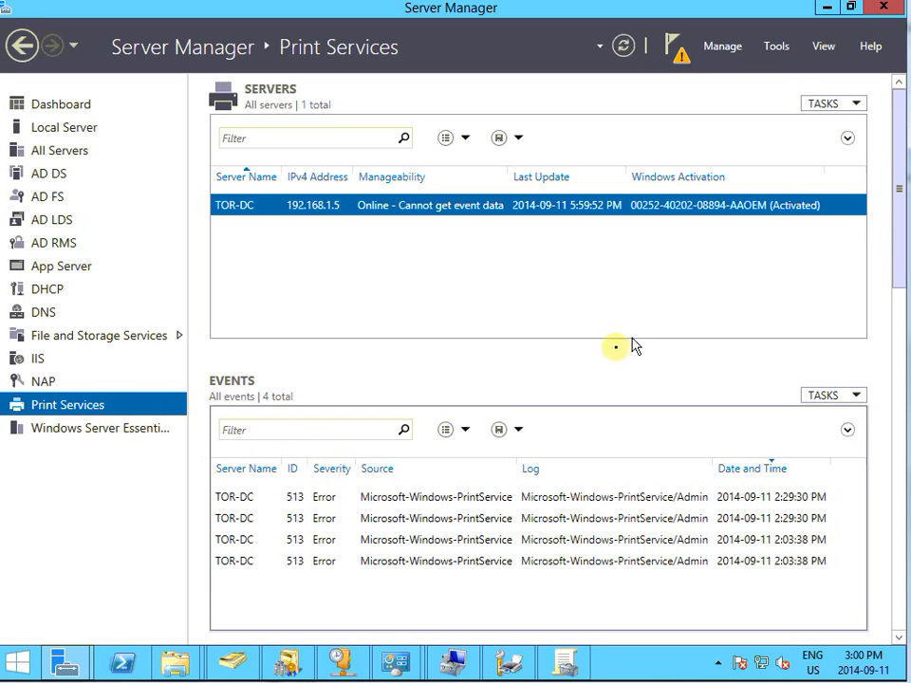
pyautogui.click(733, 47)
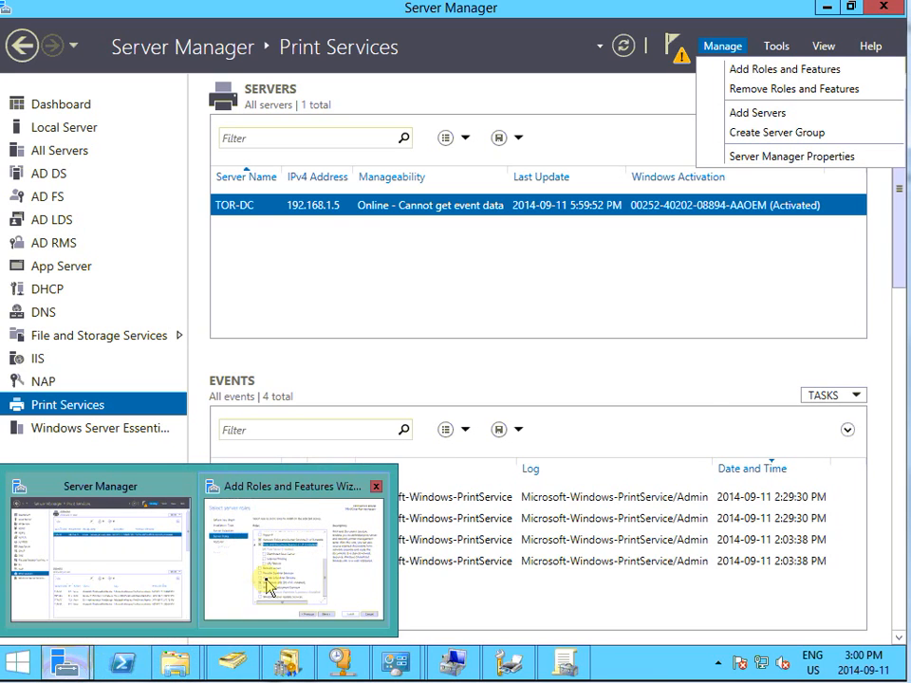
pyautogui.click(294, 550)
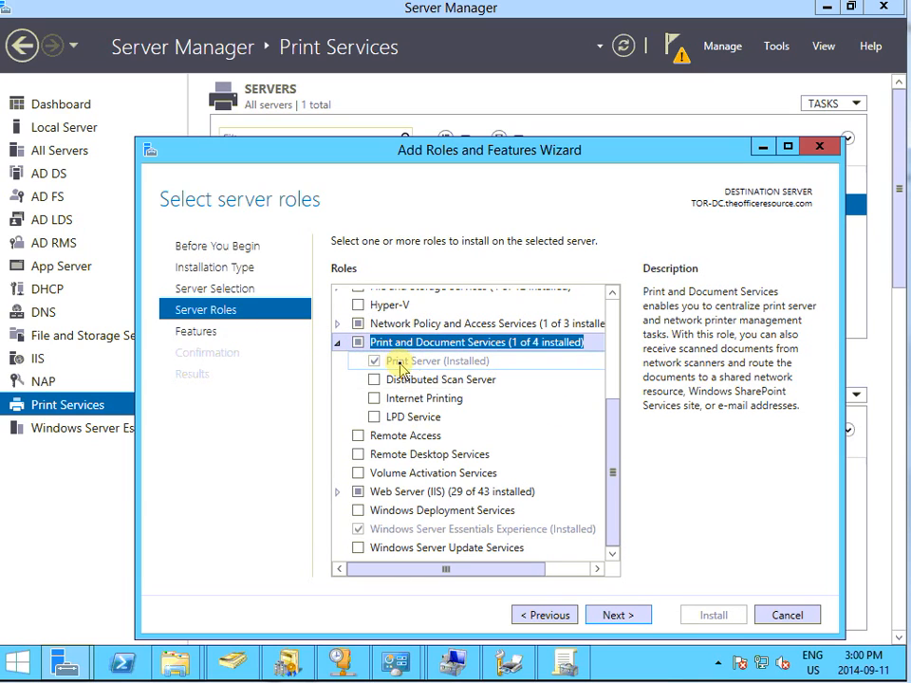
pyautogui.moveTo(444, 354)
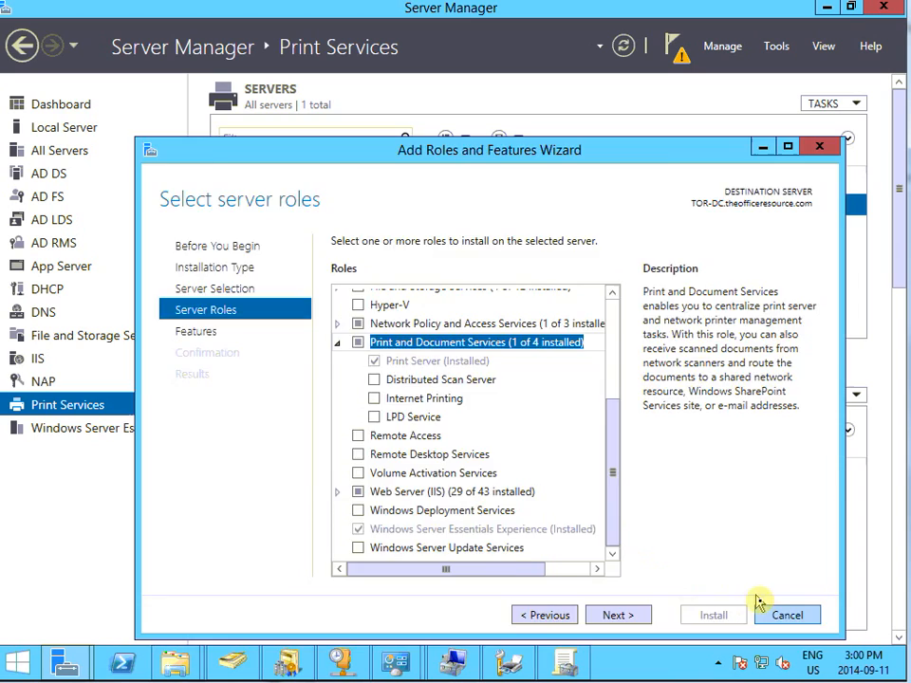
pyautogui.click(789, 614)
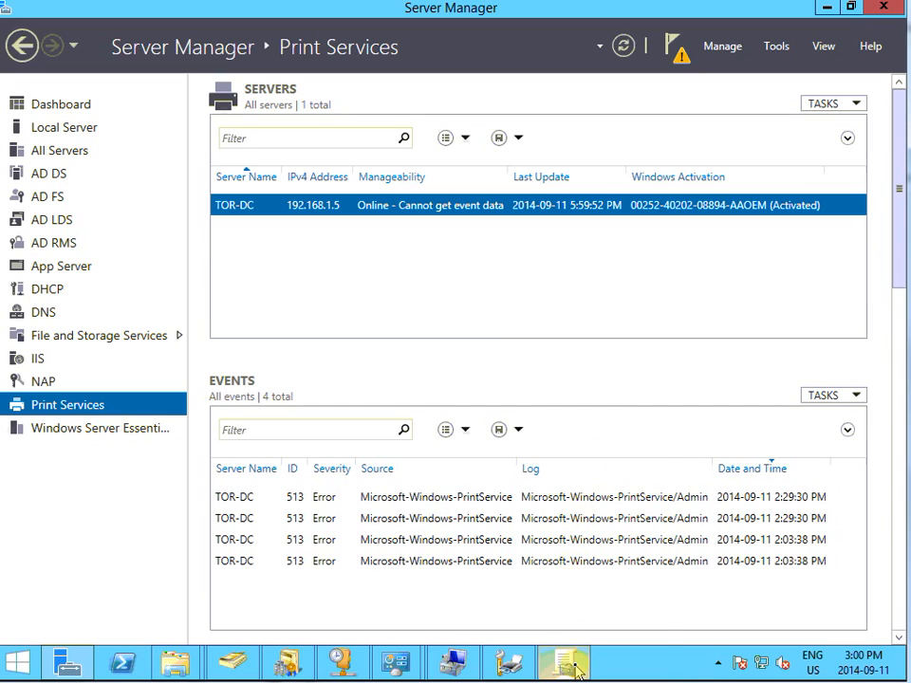
# - Launch Group Policy Management from Server Manager's Tools menu
pyautogui.click(561, 661)
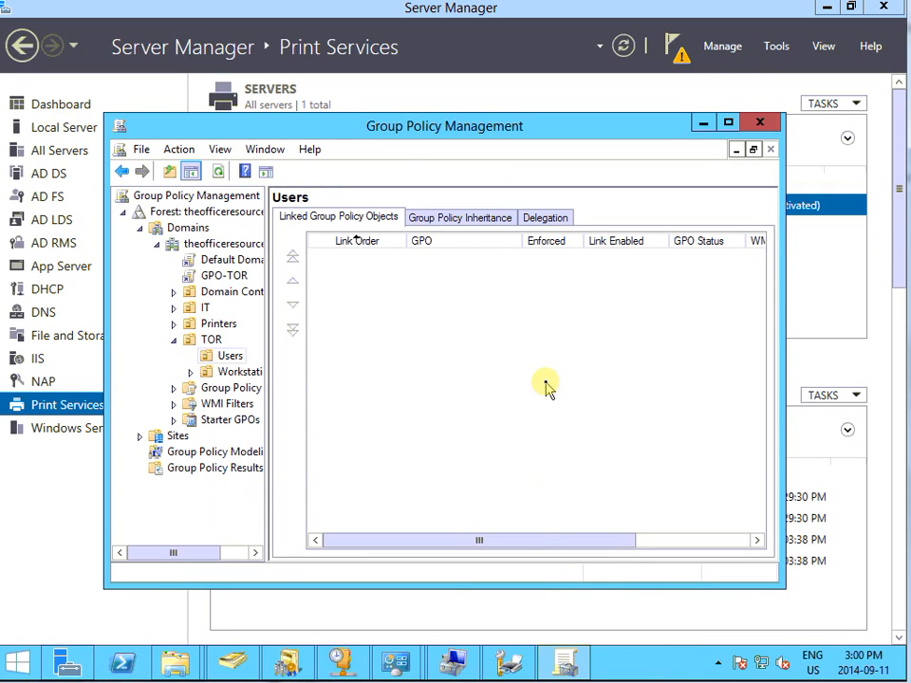
pyautogui.moveTo(527, 137)
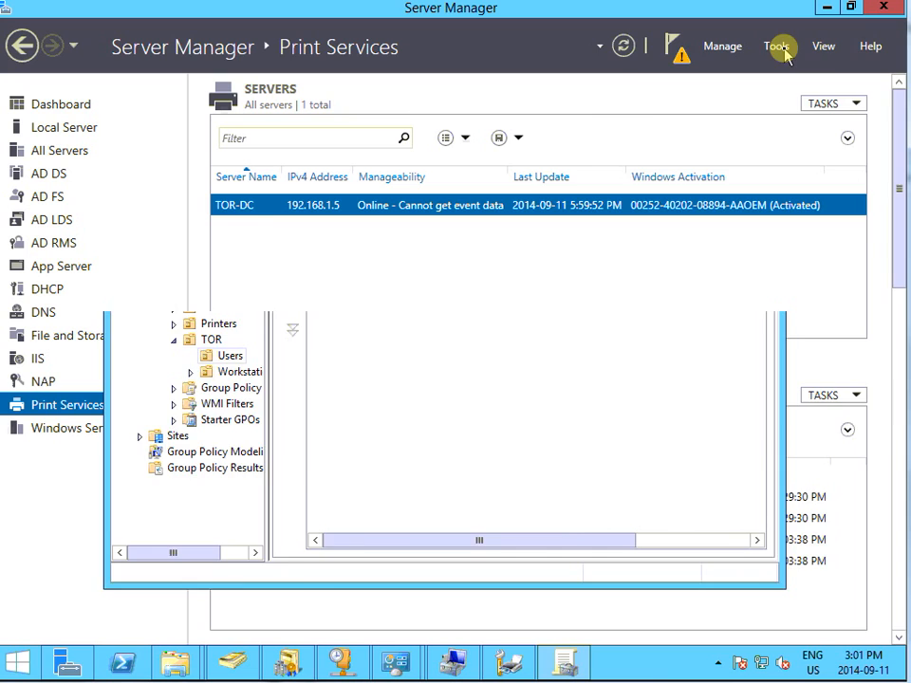
pyautogui.click(782, 45)
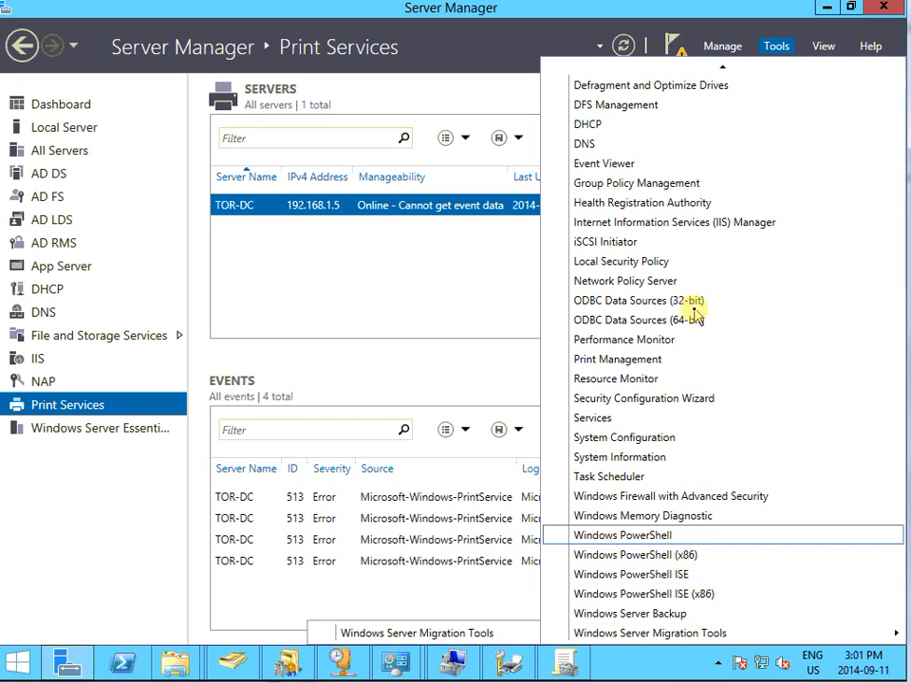
pyautogui.moveTo(636, 182)
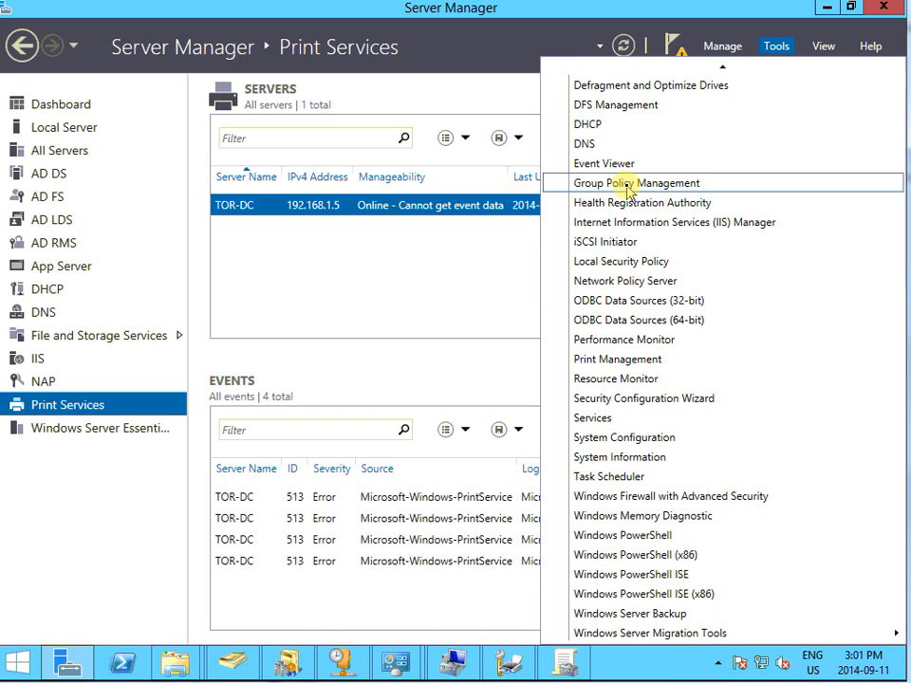
pyautogui.click(634, 183)
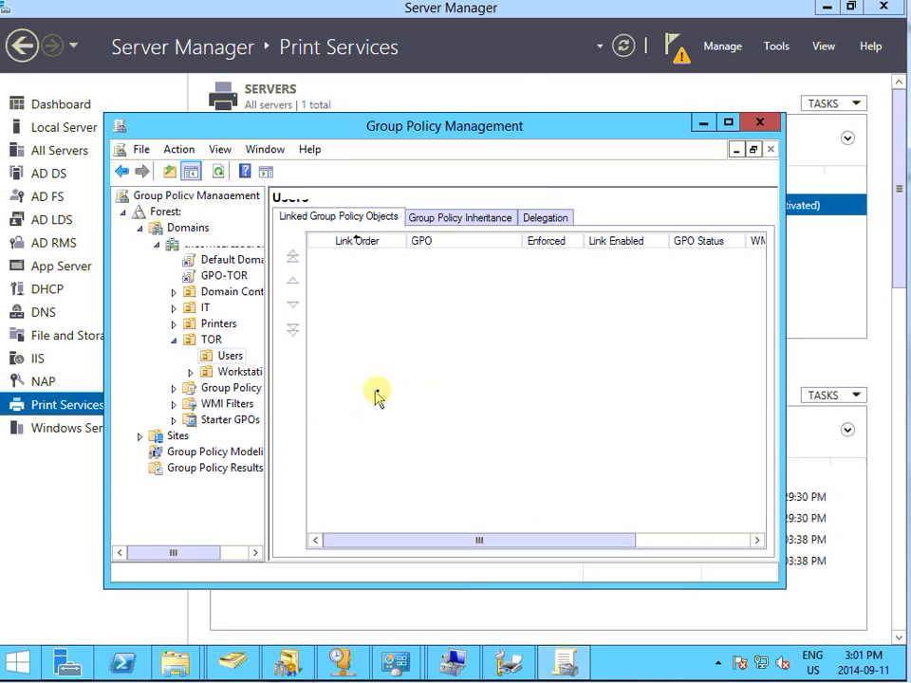
# - Select the theofficeresource.com domain node to view its replication Status page
pyautogui.click(210, 339)
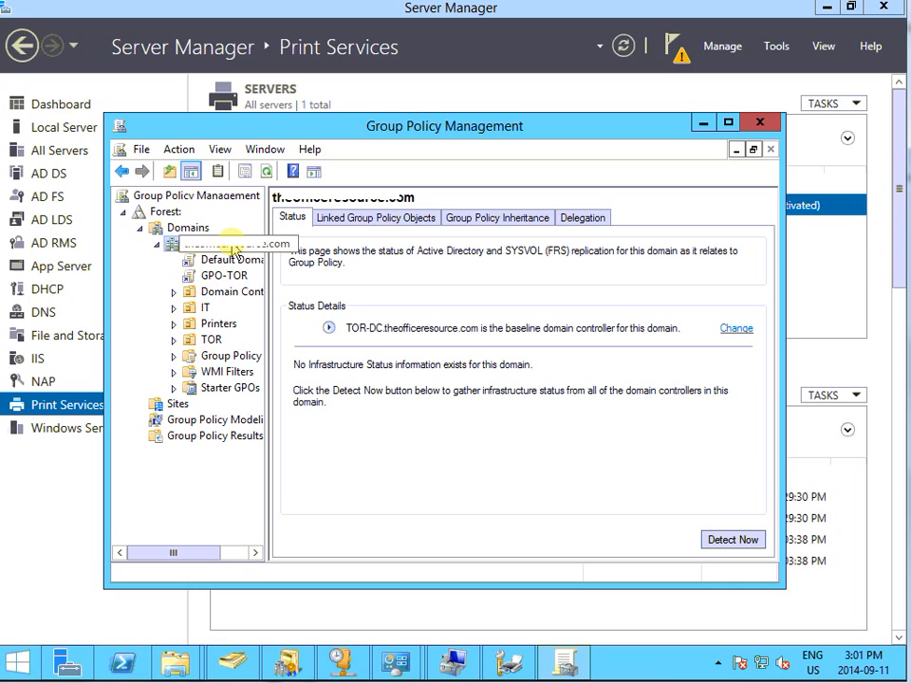
# - Create a GPO named TOR_PrinterPublish linked to the theofficeresource.com domain
pyautogui.rightClick(228, 243)
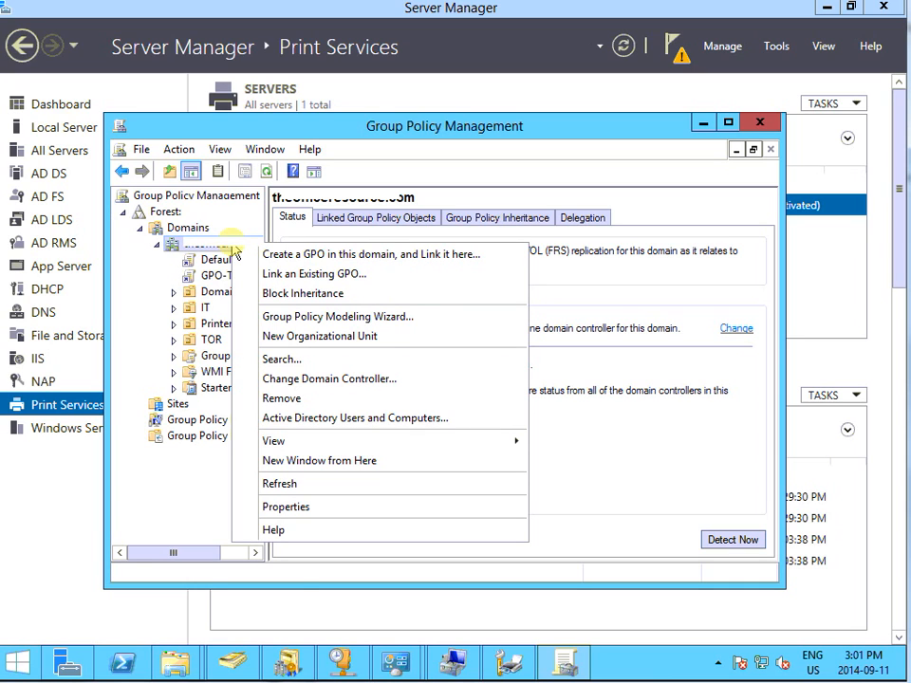
pyautogui.moveTo(333, 254)
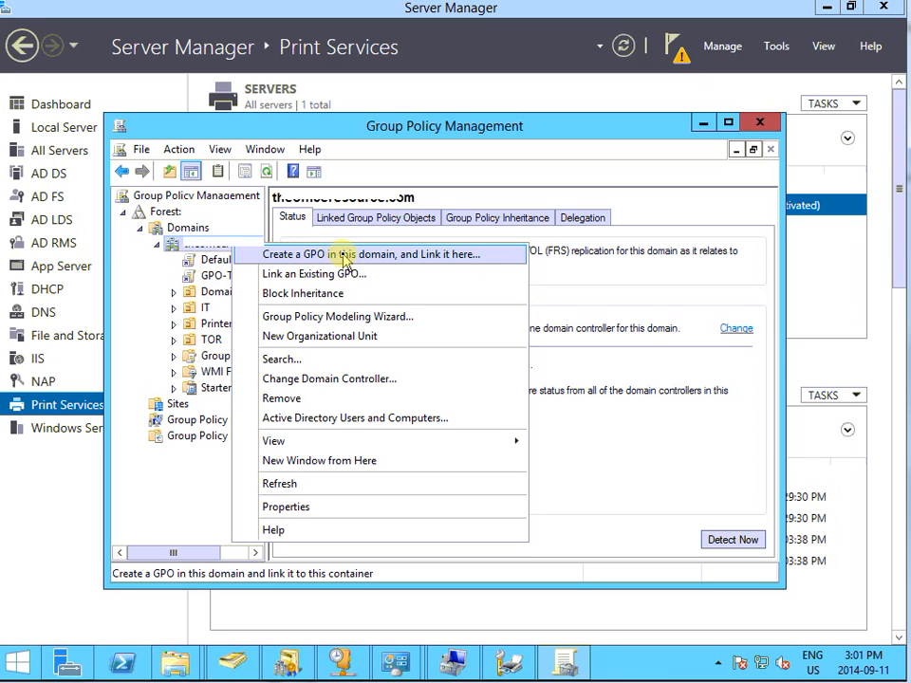
pyautogui.click(361, 253)
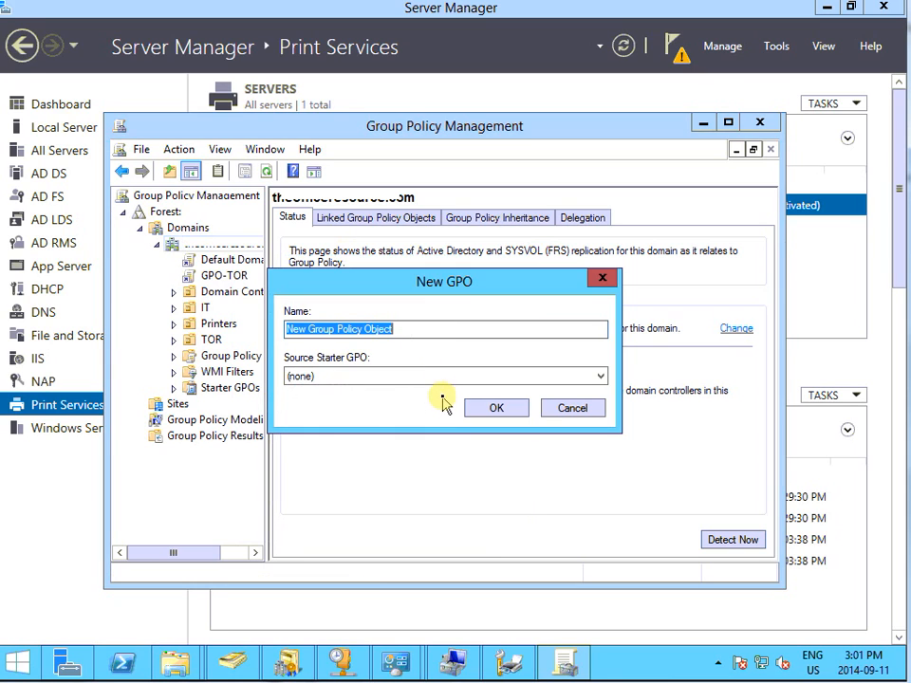
pyautogui.write('TOR_Printer')
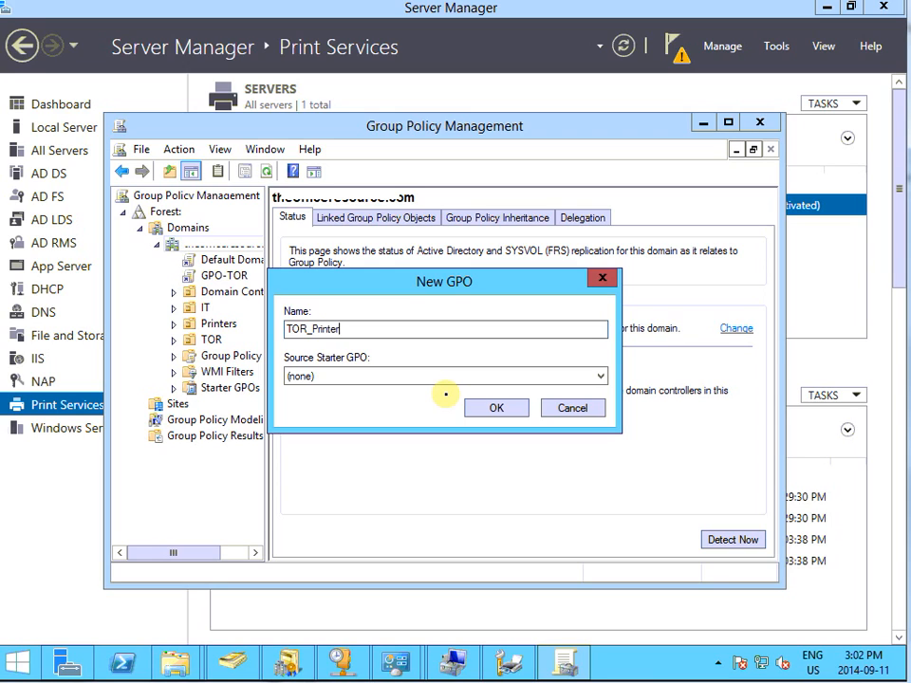
pyautogui.write('Publish')
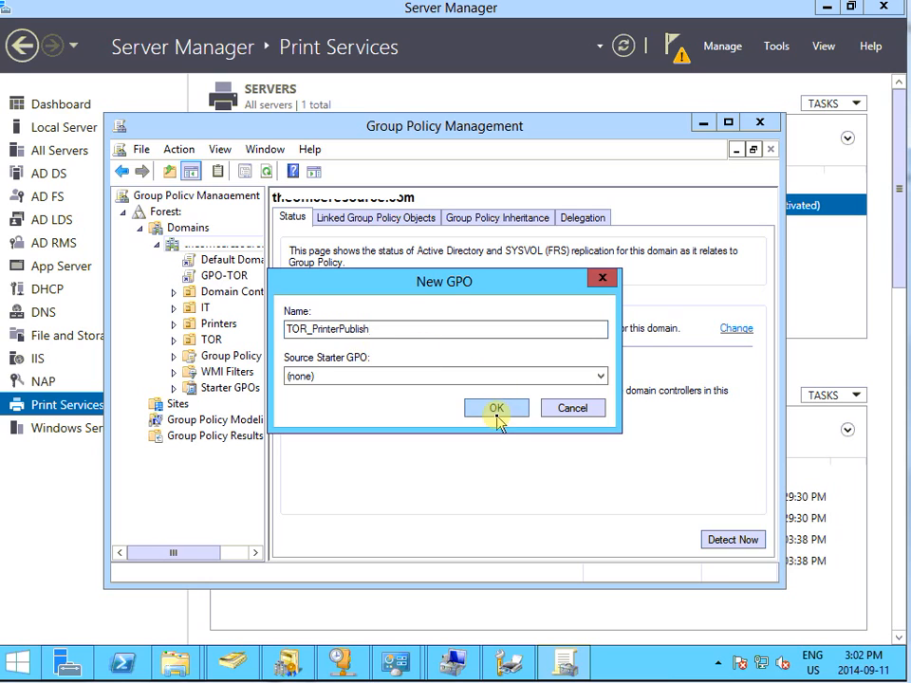
pyautogui.click(495, 408)
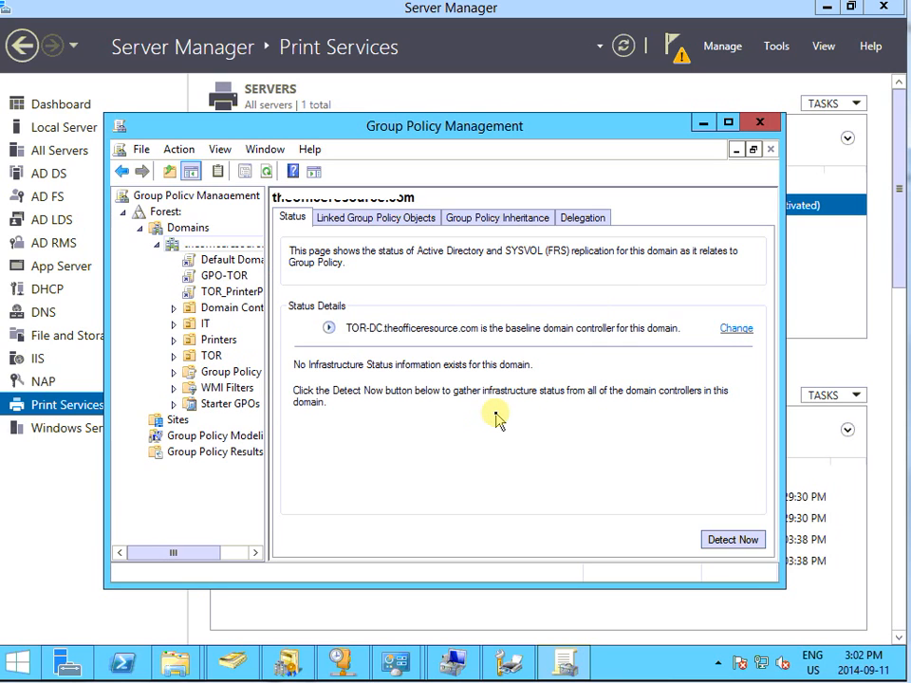
pyautogui.moveTo(227, 292)
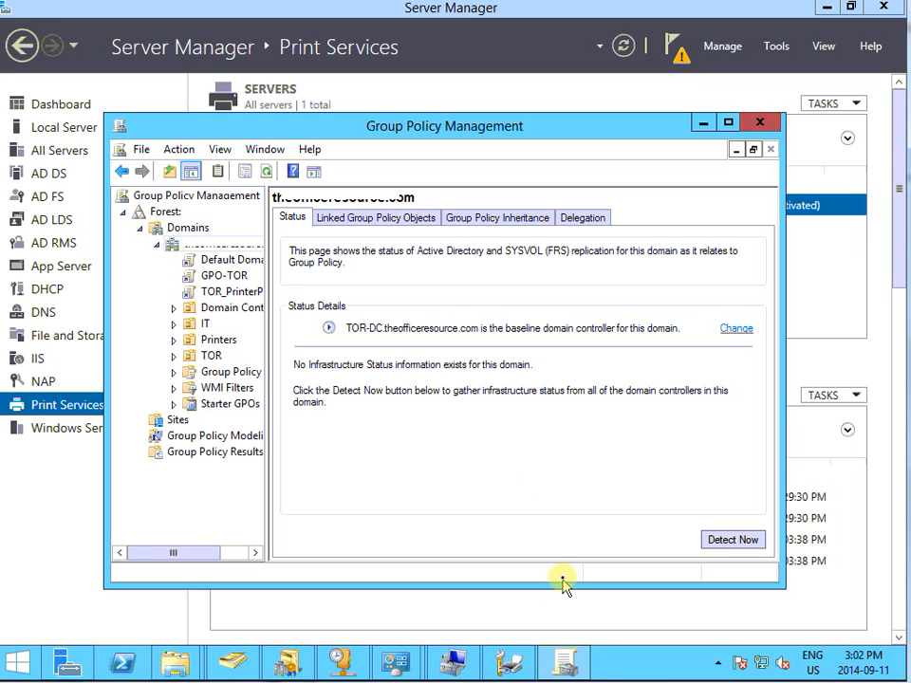
pyautogui.moveTo(559, 657)
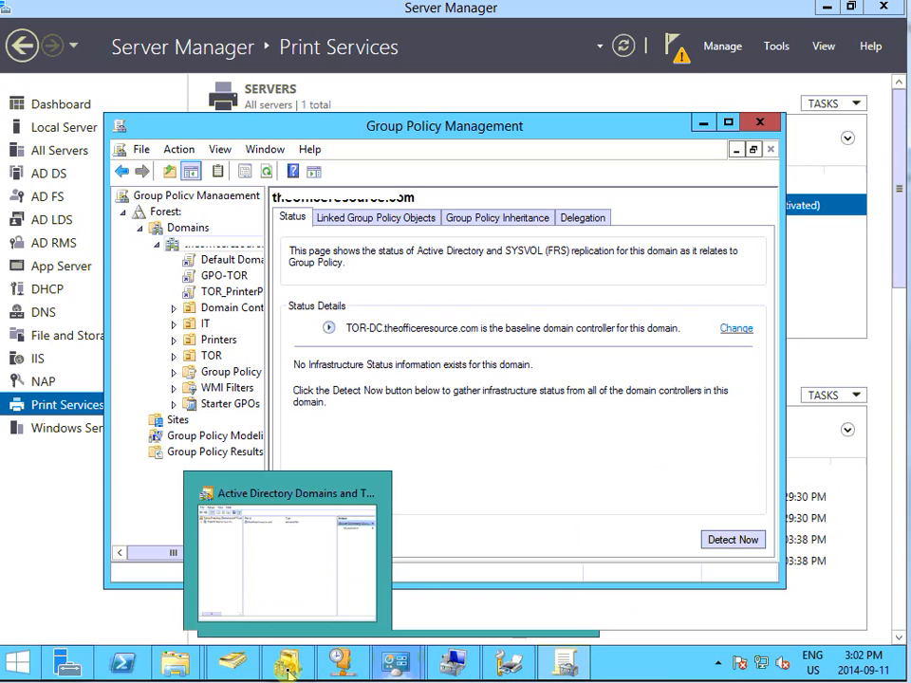
pyautogui.moveTo(288, 663)
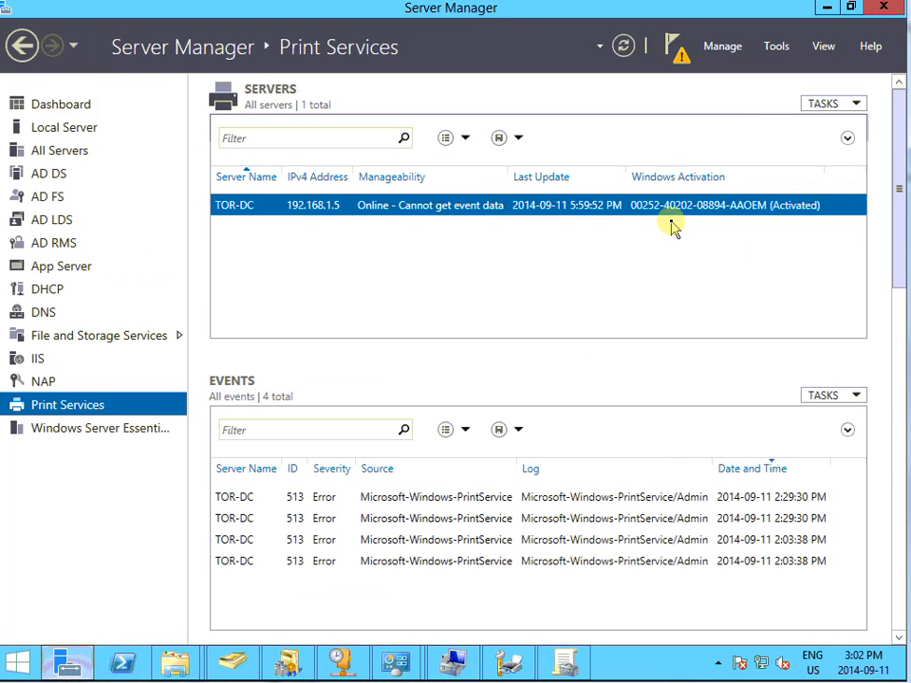
# - Launch Print Management from Server Manager's Tools menu
pyautogui.click(779, 46)
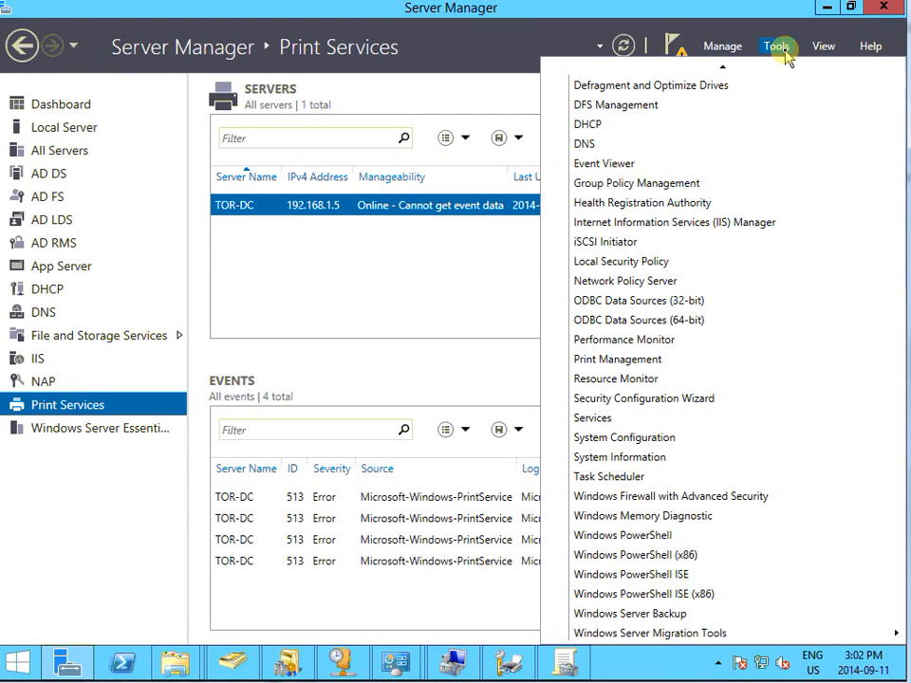
pyautogui.scroll(-3)
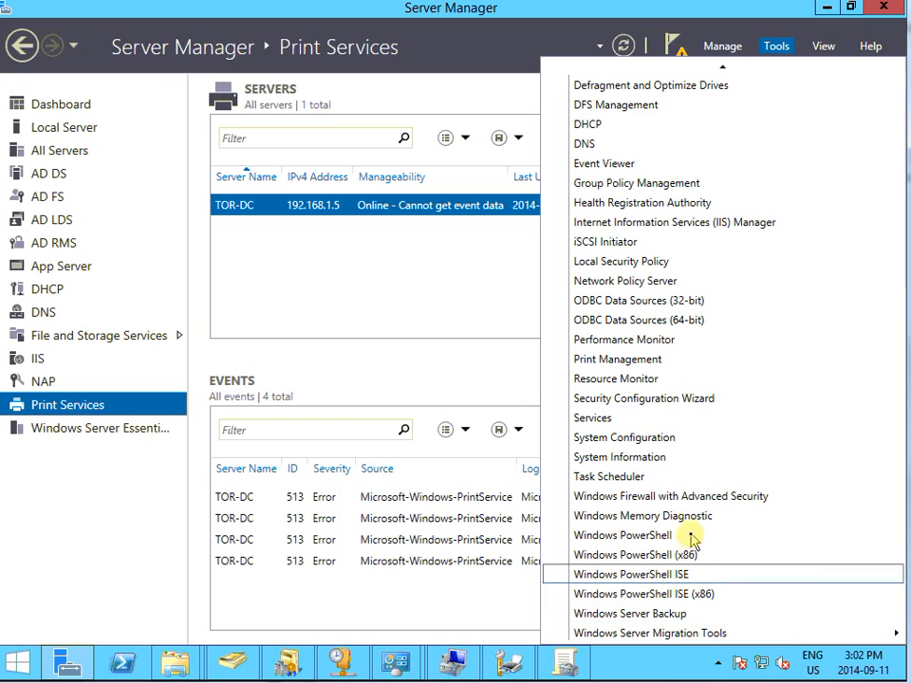
pyautogui.moveTo(706, 420)
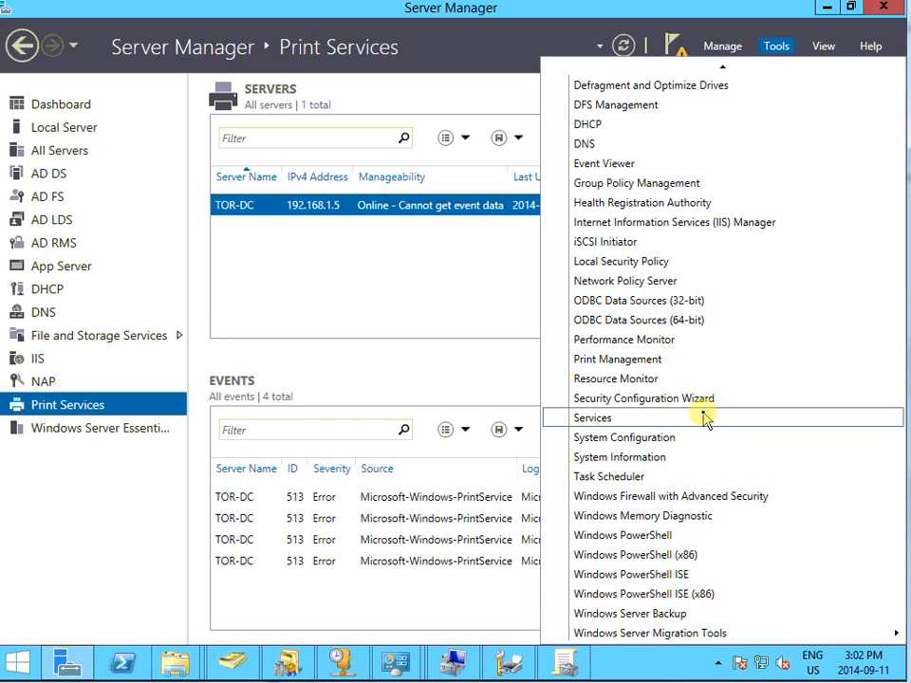
pyautogui.moveTo(610, 359)
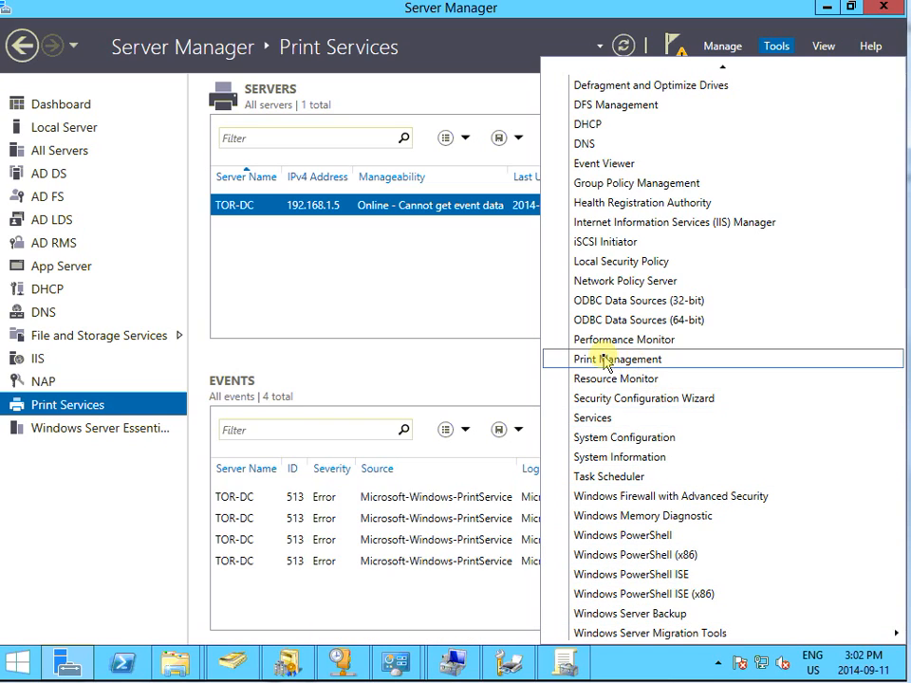
pyautogui.click(608, 359)
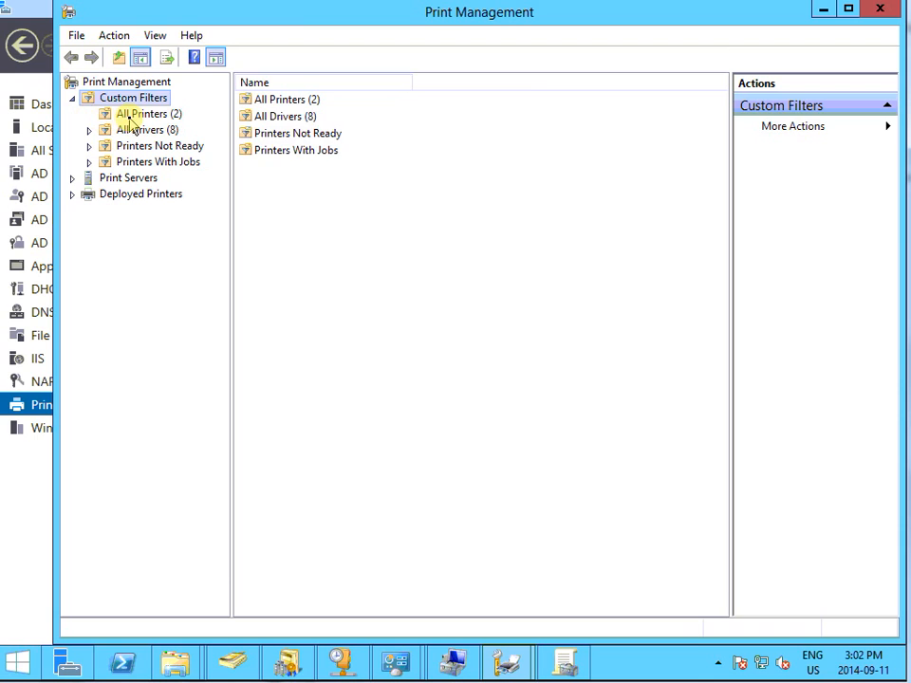
# - Under All Printers, start Deploy with Group Policy for the RICOH Aficio MP C2500 PCL 6
pyautogui.click(148, 113)
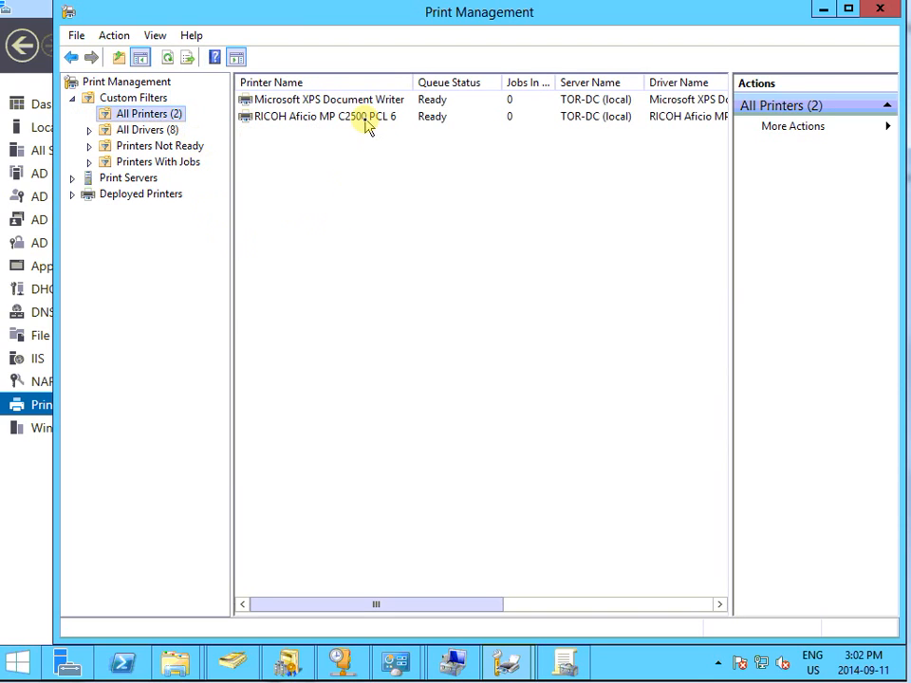
pyautogui.click(322, 117)
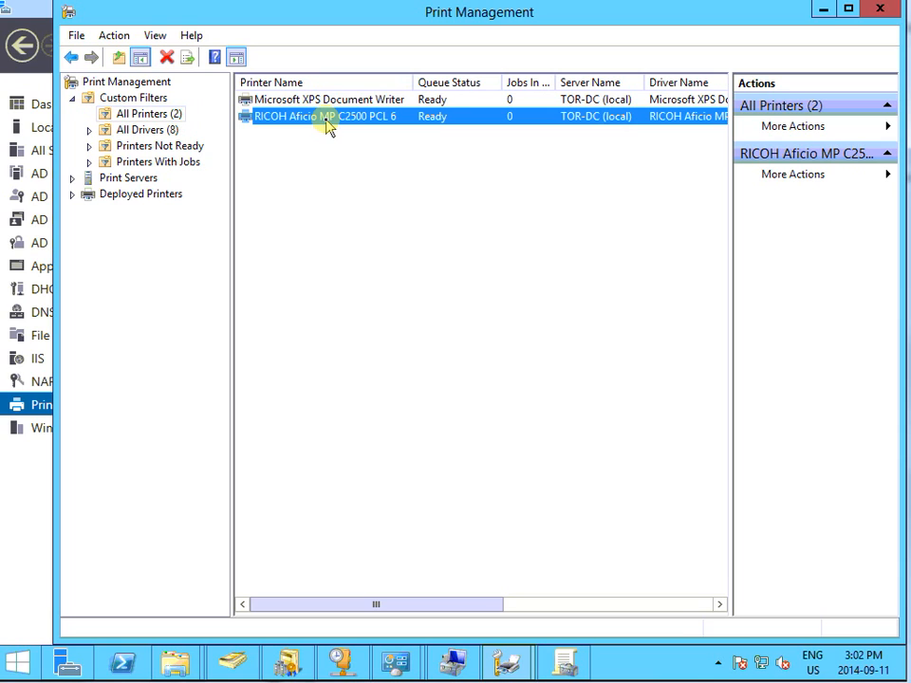
pyautogui.rightClick(327, 116)
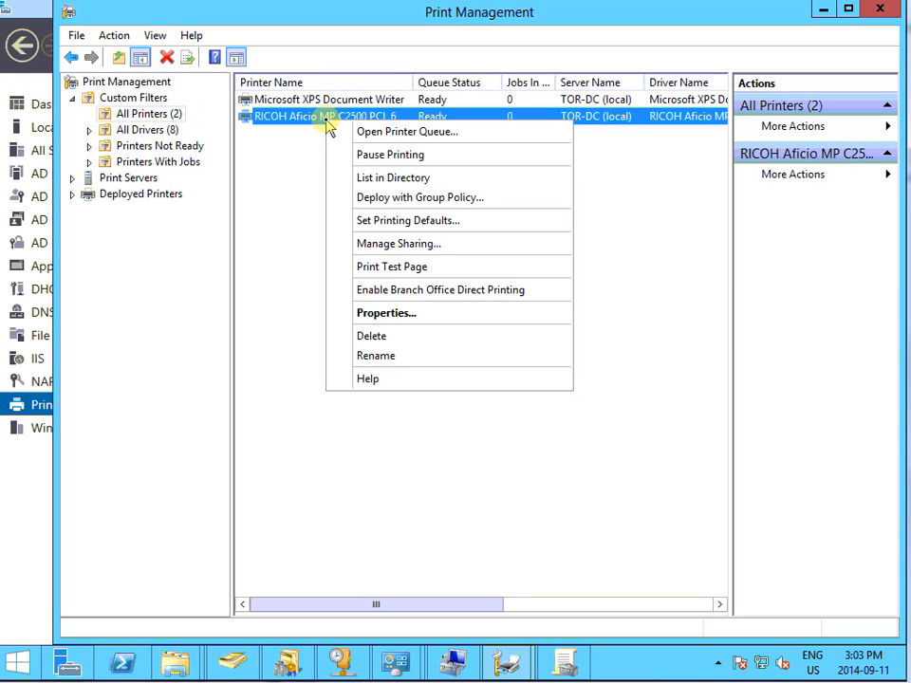
pyautogui.moveTo(370, 193)
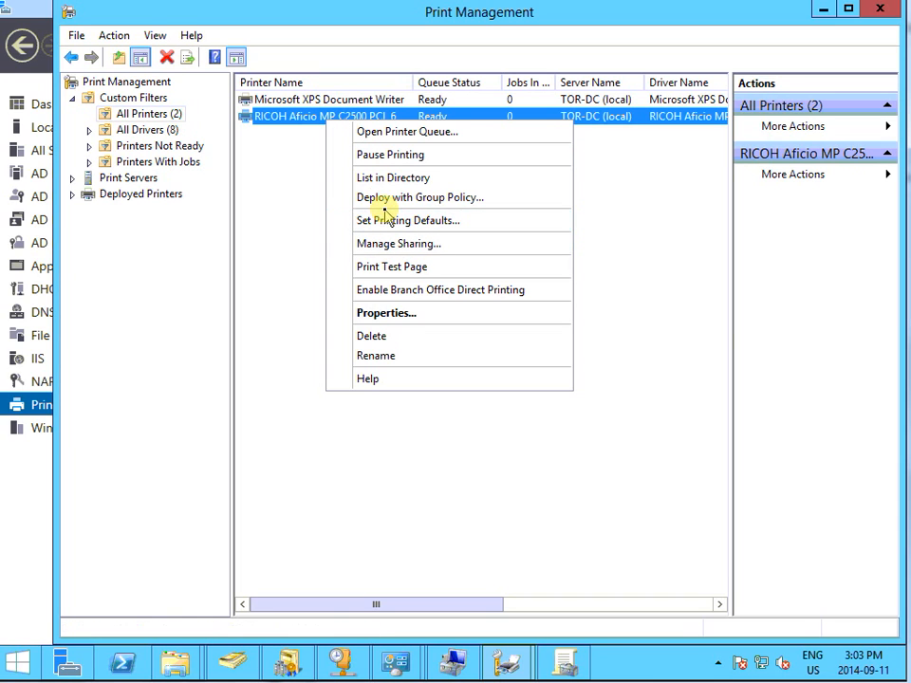
pyautogui.moveTo(406, 198)
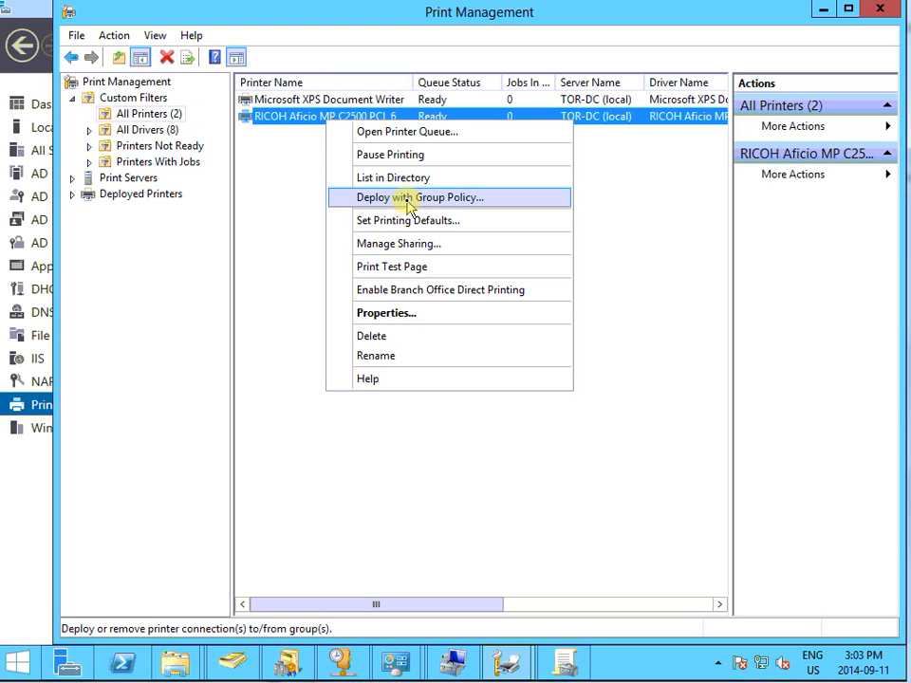
pyautogui.click(409, 197)
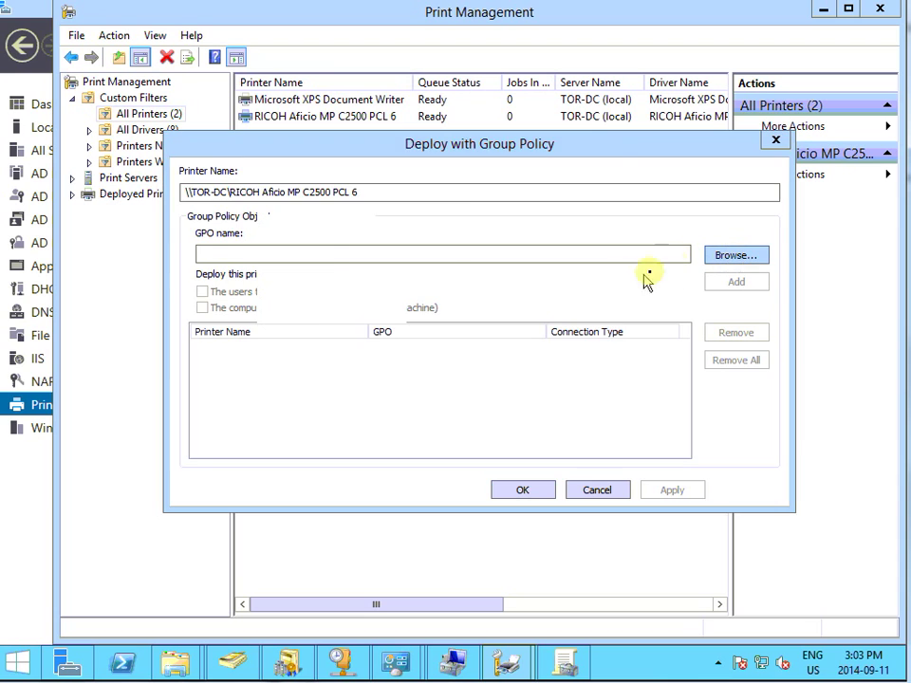
# - Browse for and select the TOR_PrinterPublish GPO as the deployment target
pyautogui.click(736, 255)
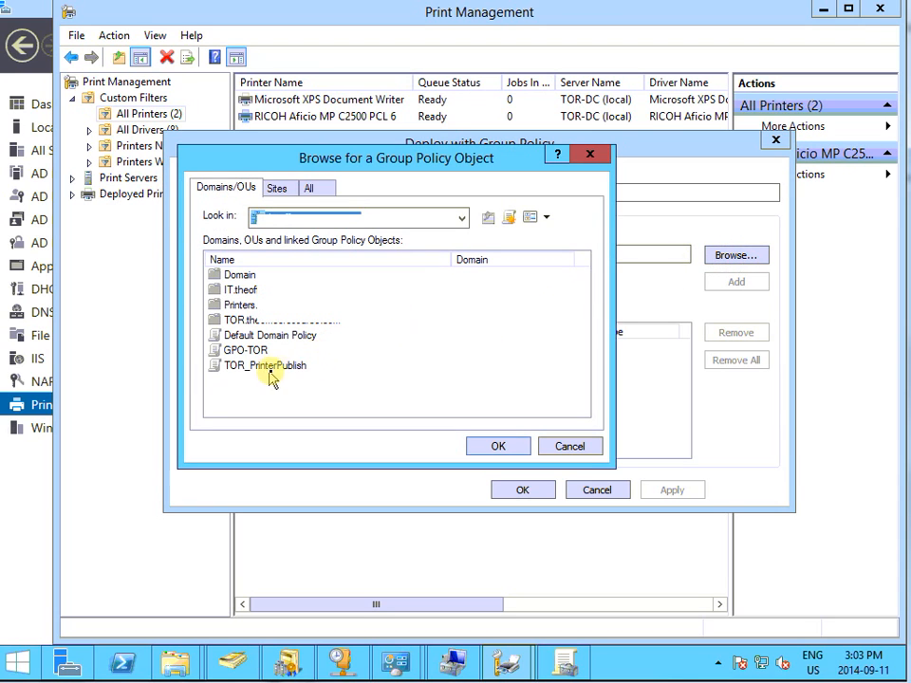
pyautogui.click(266, 365)
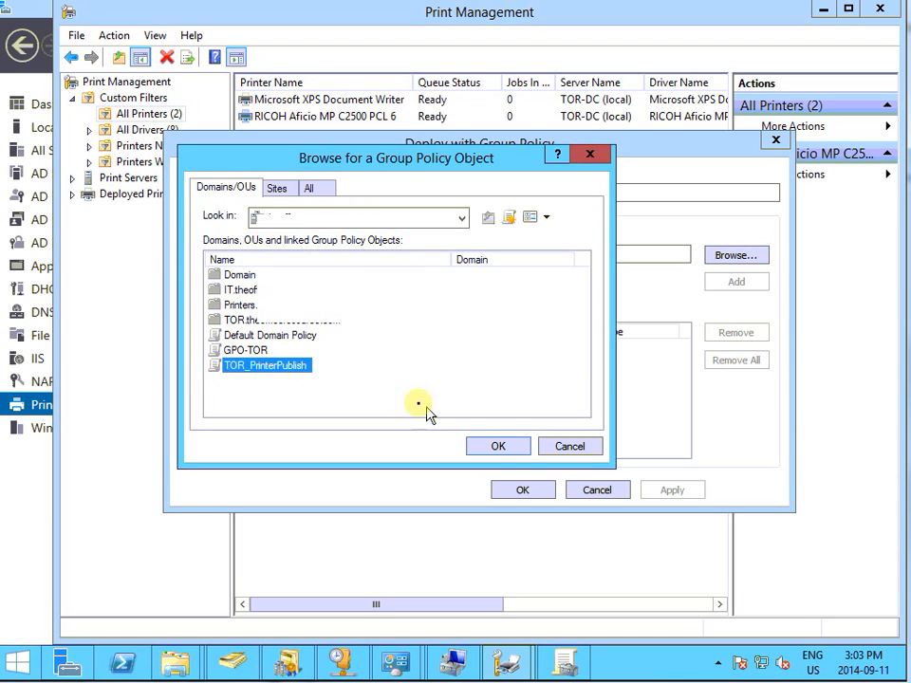
pyautogui.click(498, 446)
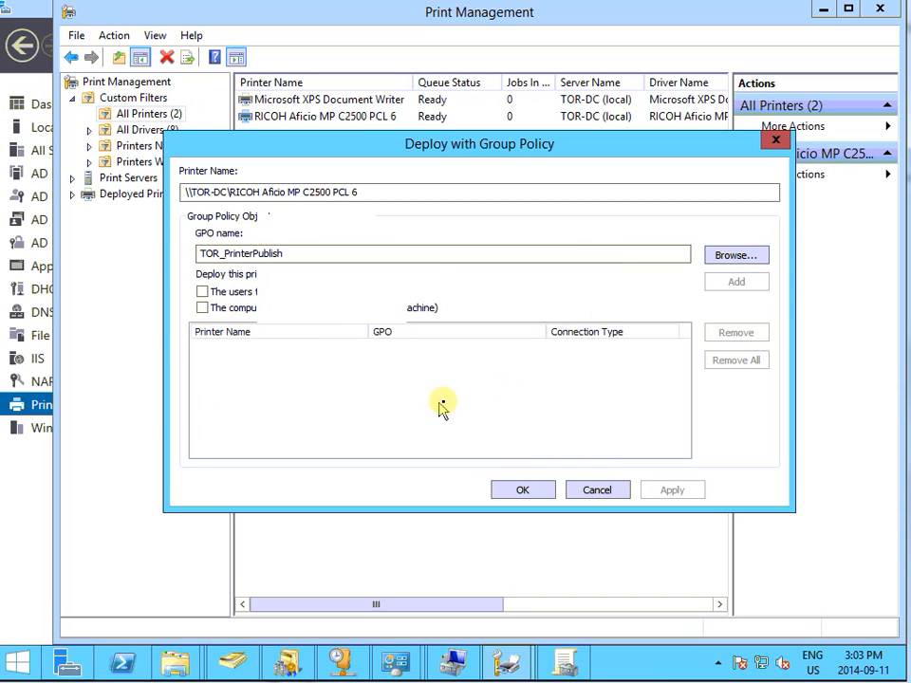
# - Add a per-user deployment, apply it, and acknowledge the success message
pyautogui.click(202, 292)
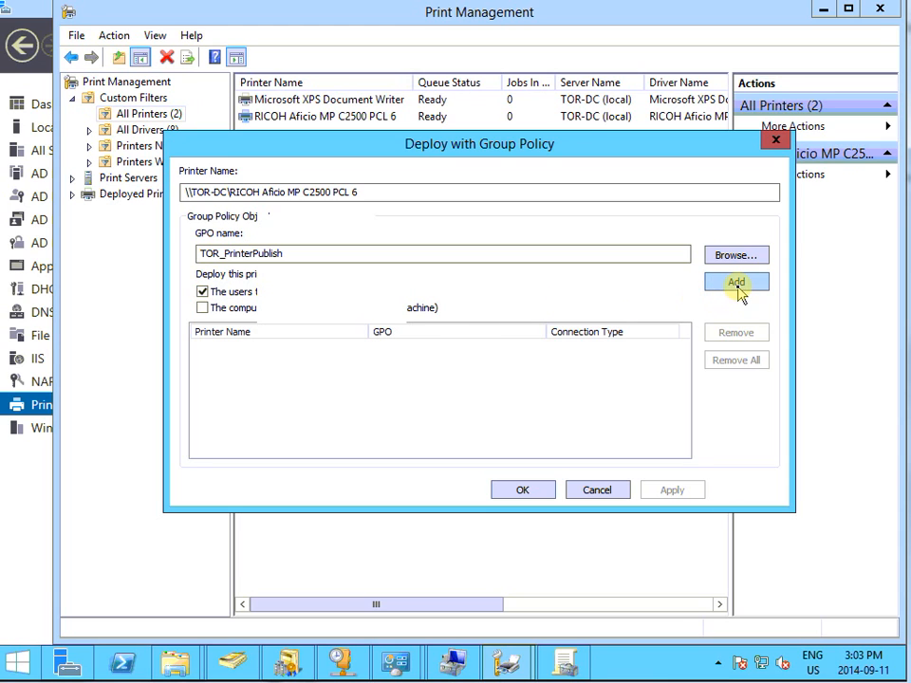
pyautogui.click(737, 282)
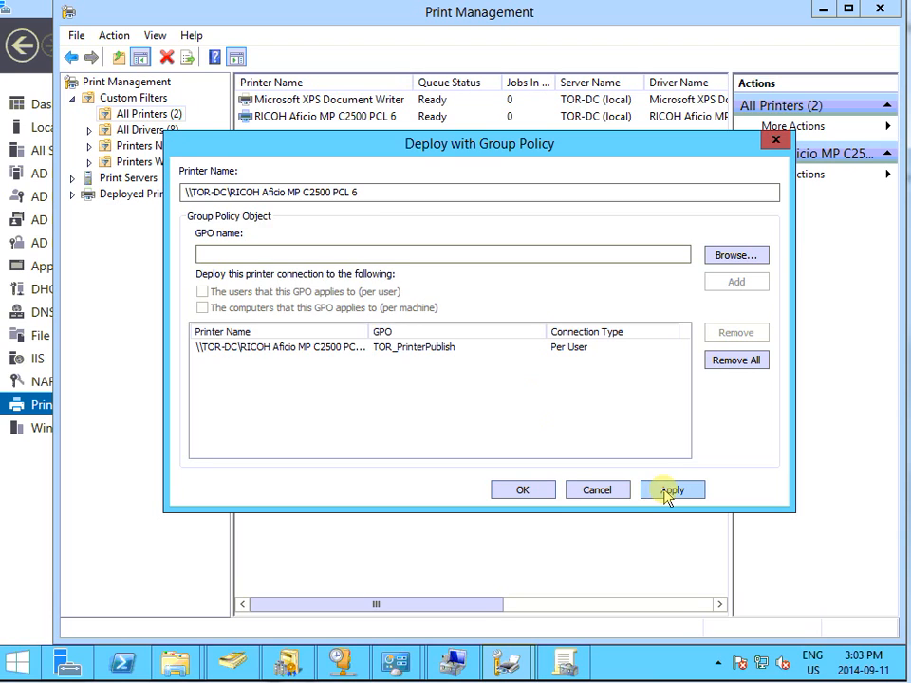
pyautogui.click(672, 489)
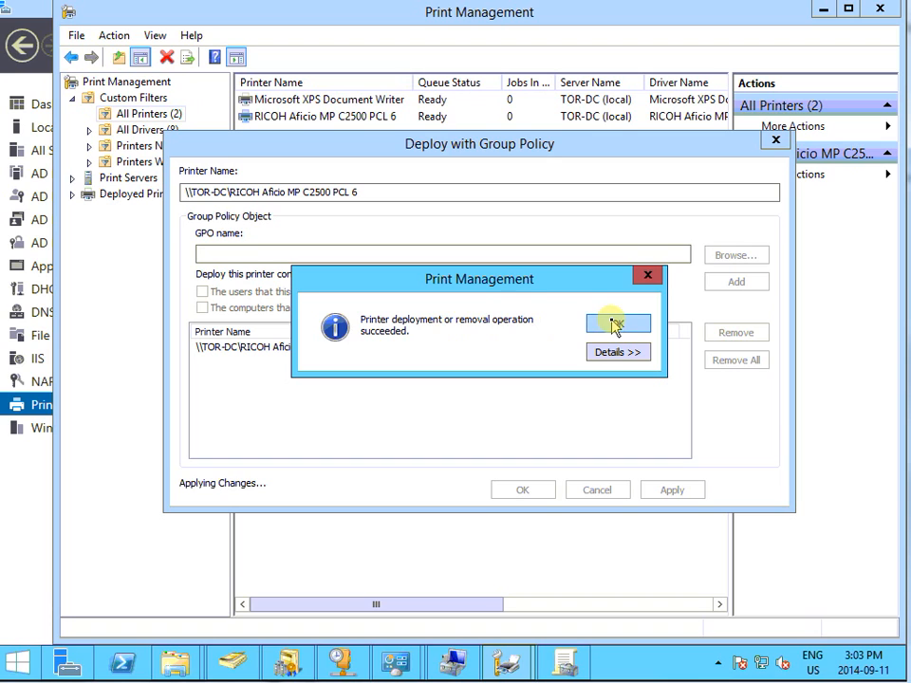
pyautogui.click(616, 322)
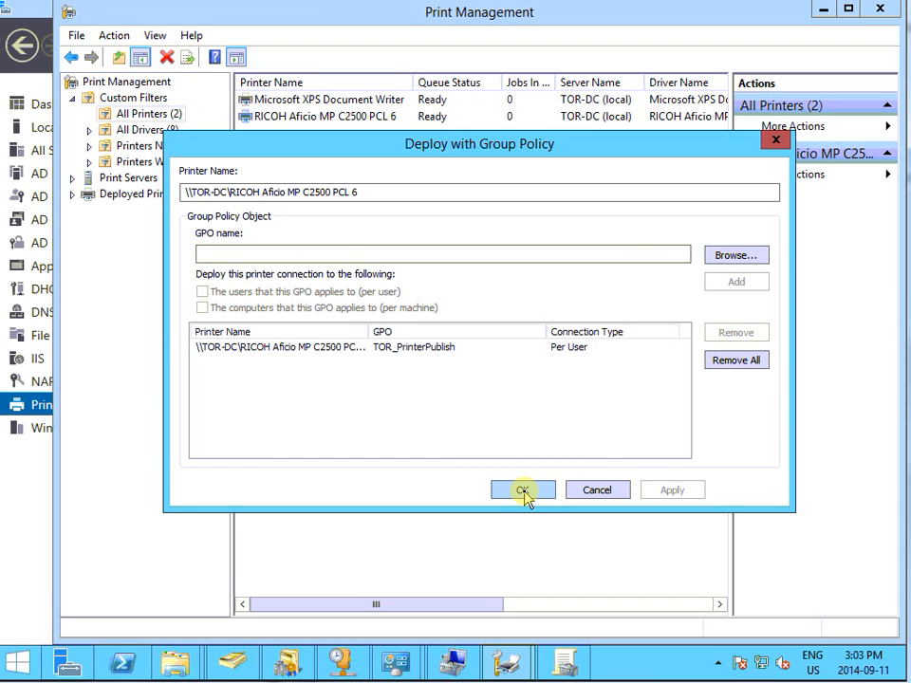
pyautogui.click(523, 490)
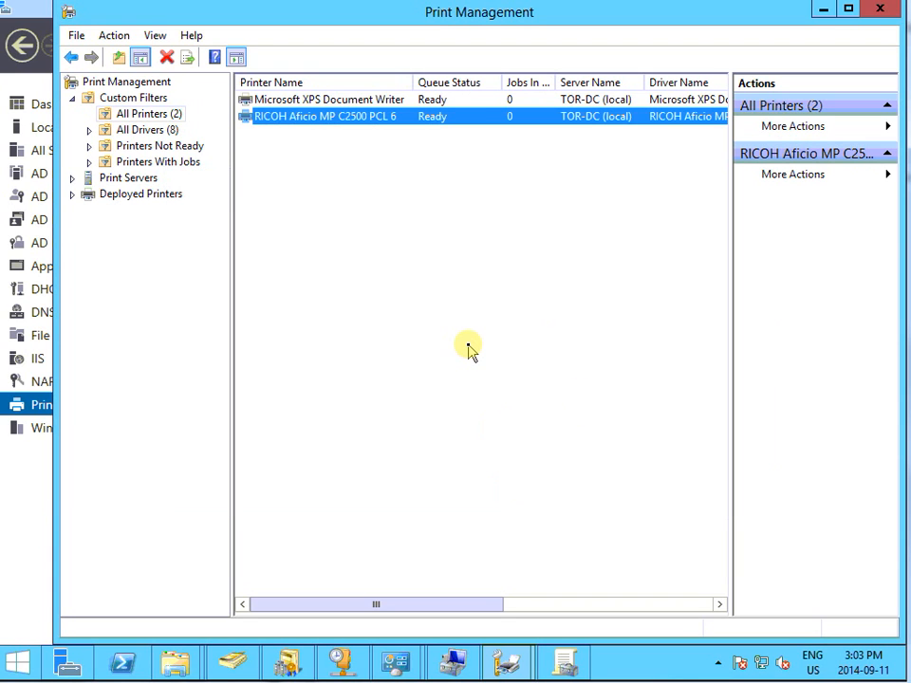